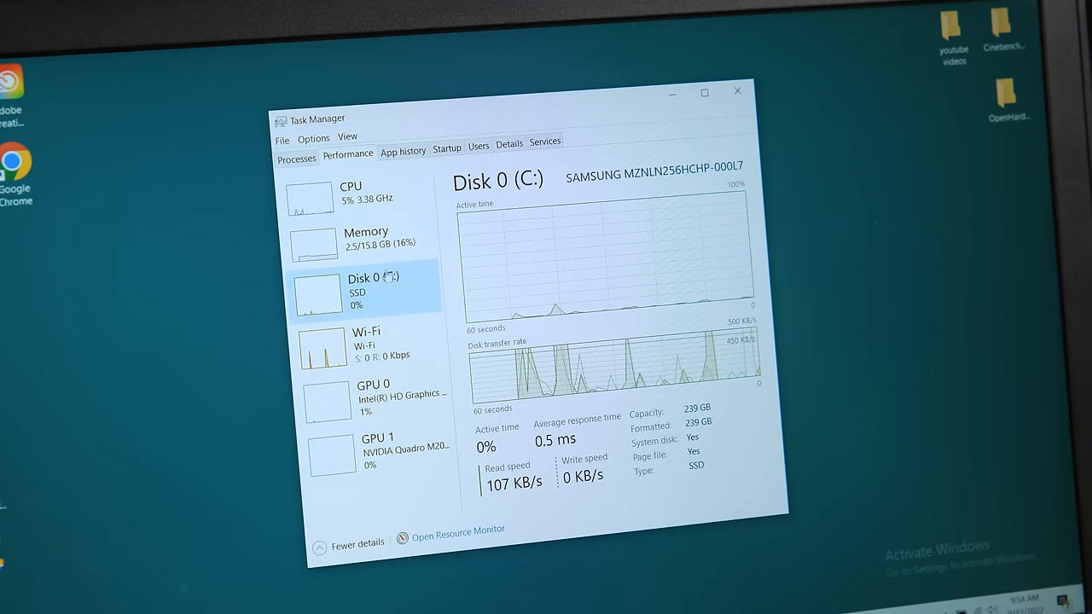
Submit the entered product key to activate Windows 10 Pro.
left_click(365, 244)
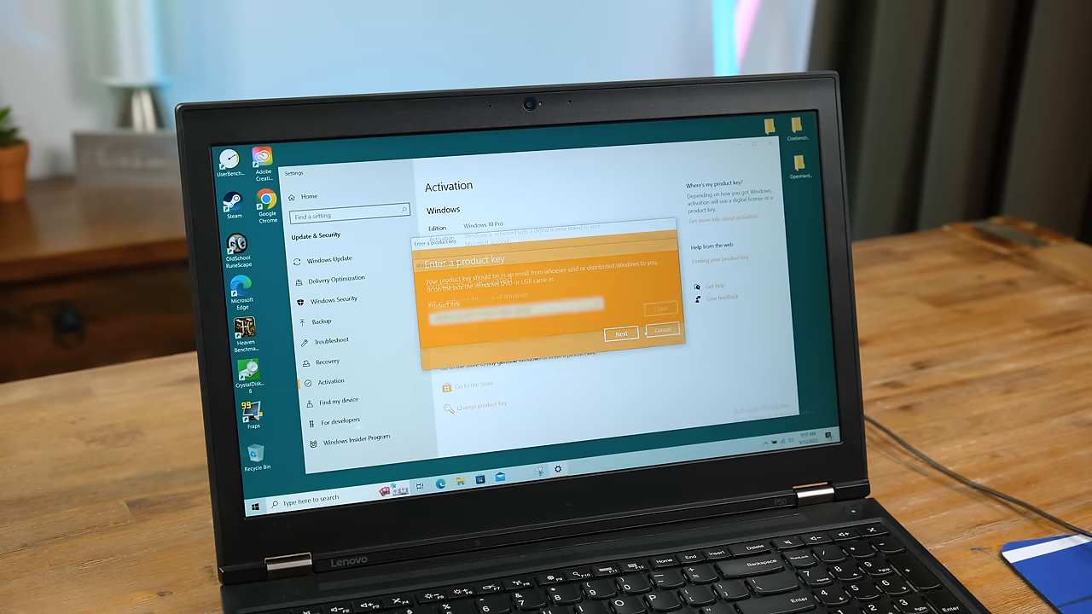
left_click(620, 333)
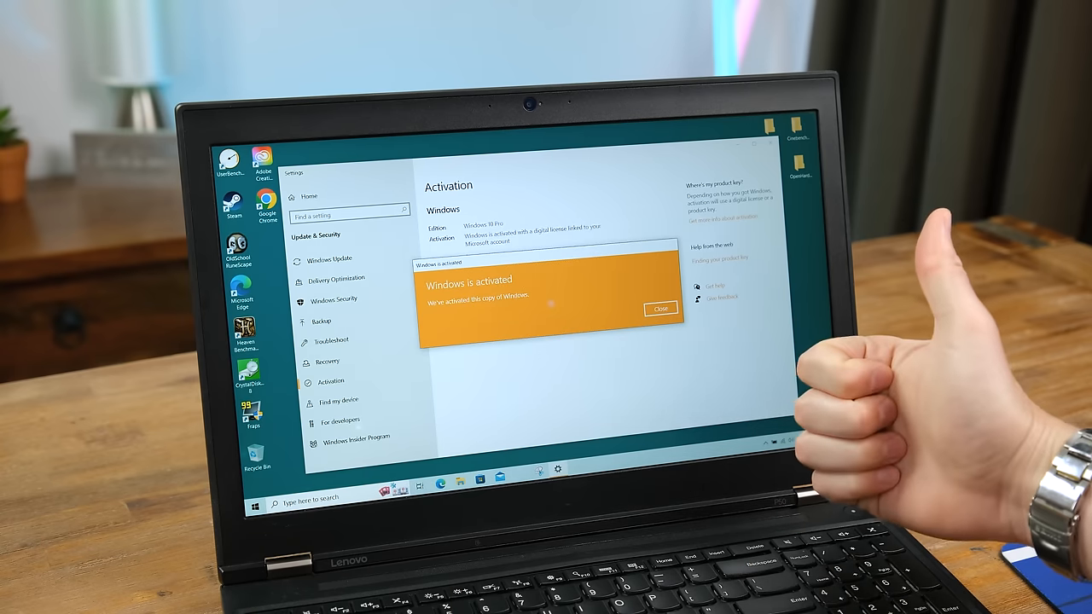